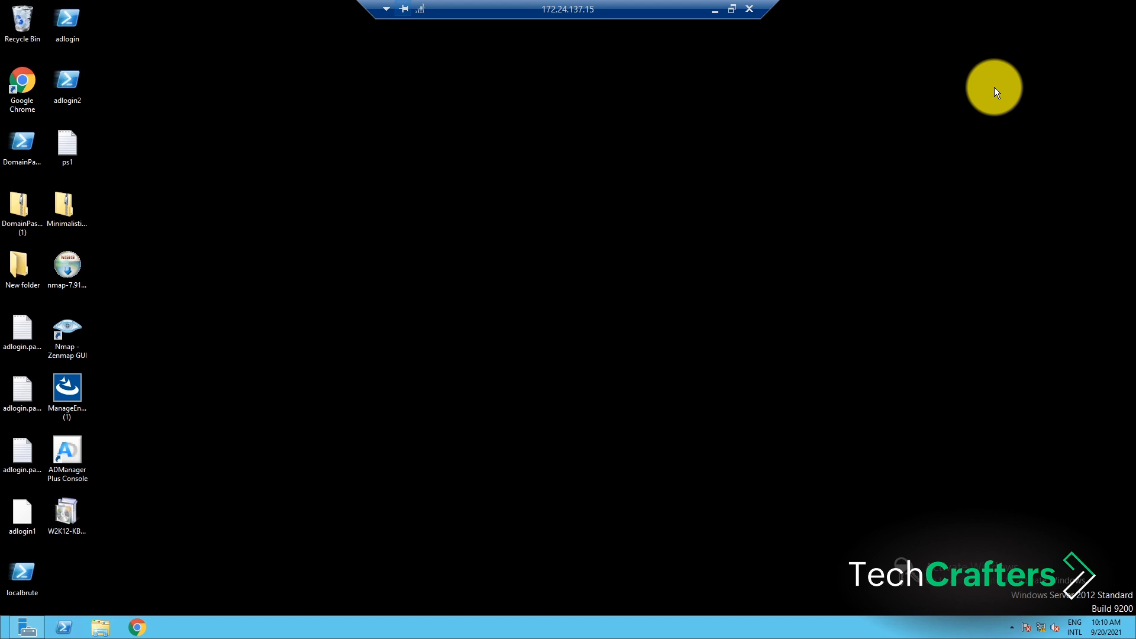
mouse_move(25, 627)
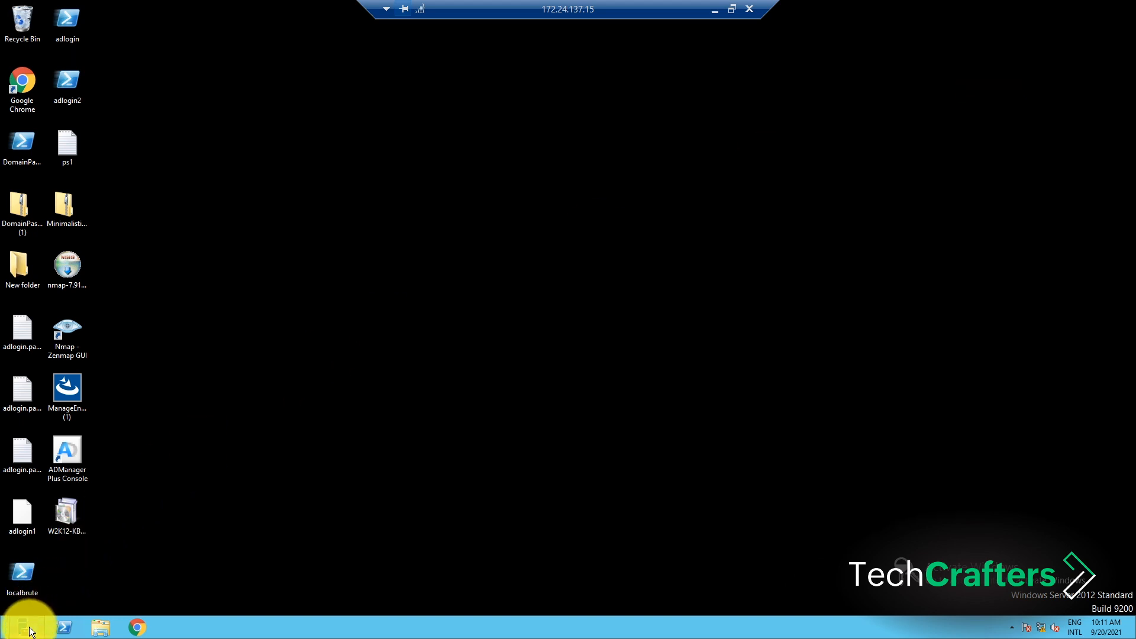
mouse_move(24, 627)
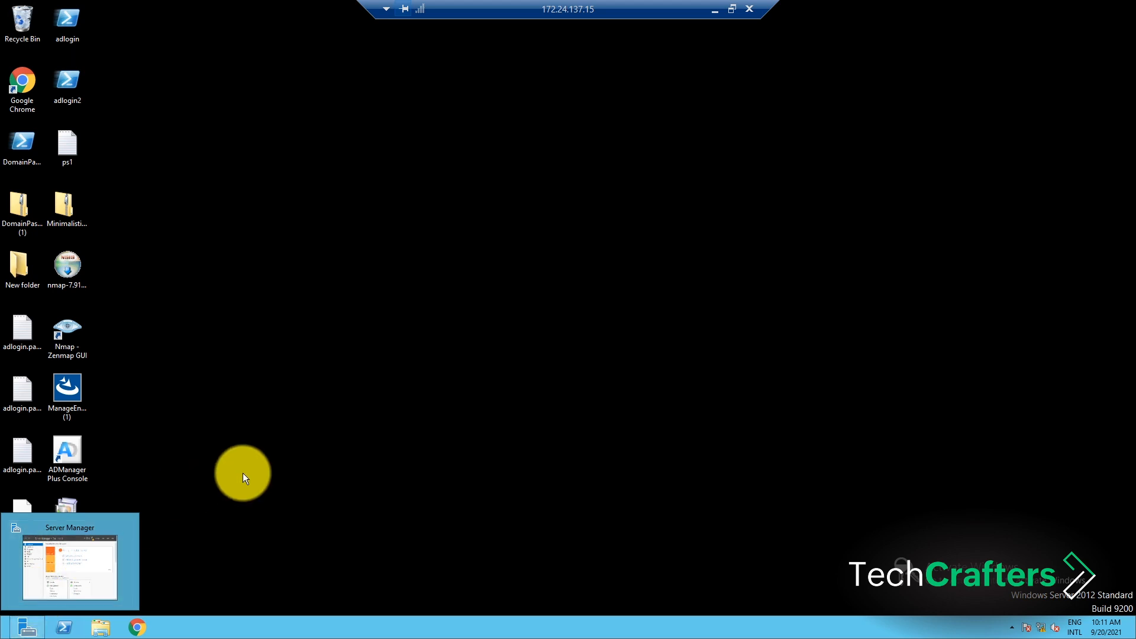
mouse_move(184, 451)
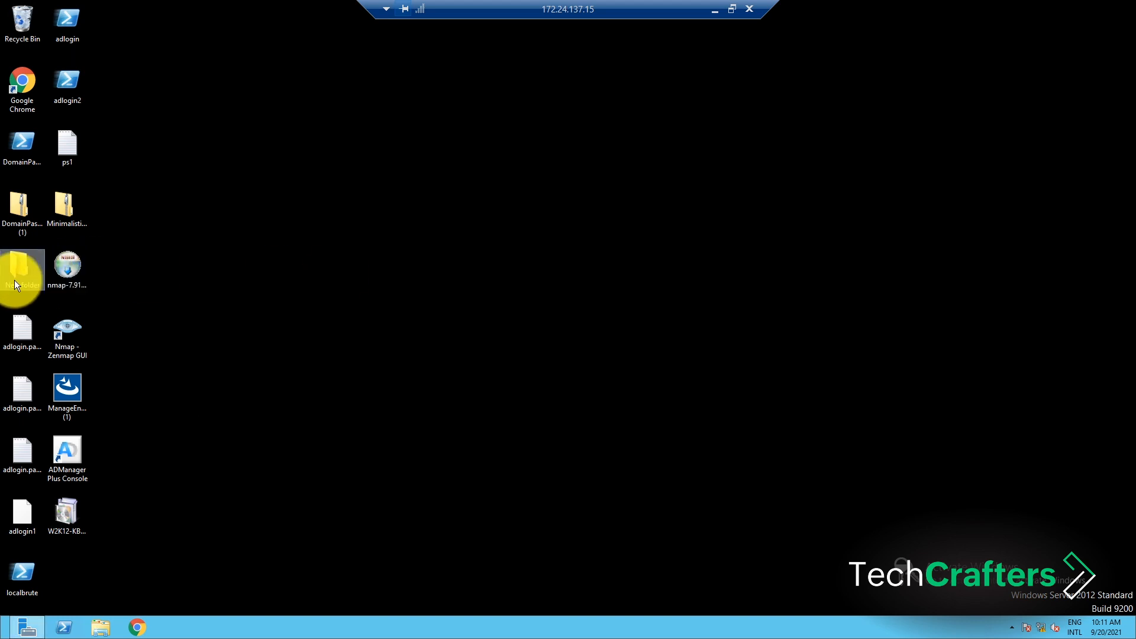
Step: Grant Authenticated Users read and execute permission on New folder via its Security properties
right_click(21, 273)
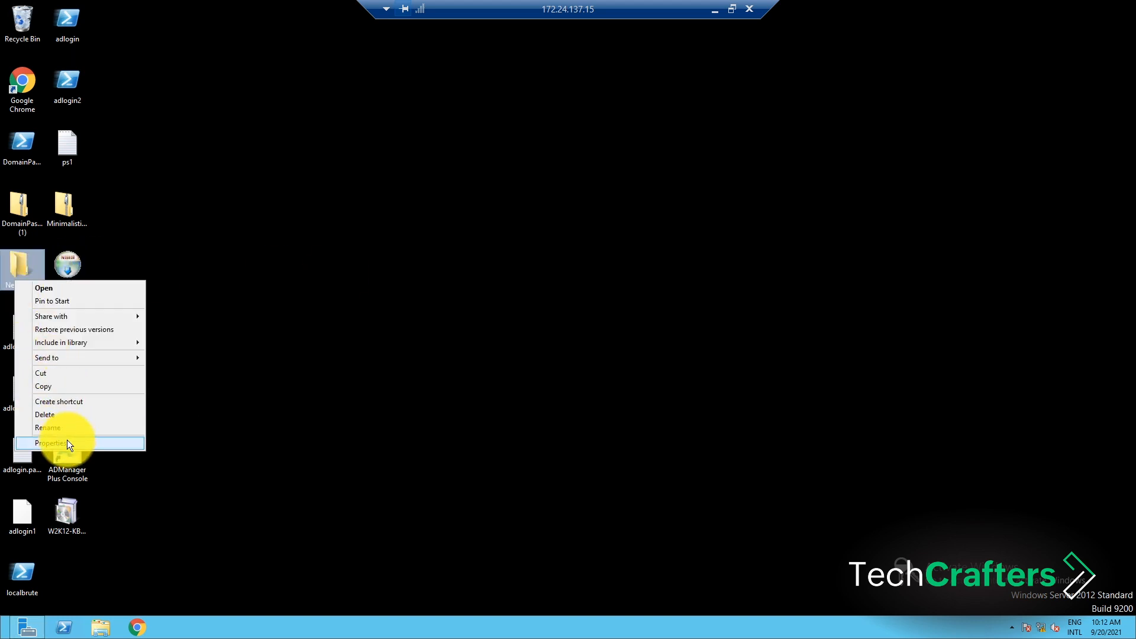
left_click(67, 443)
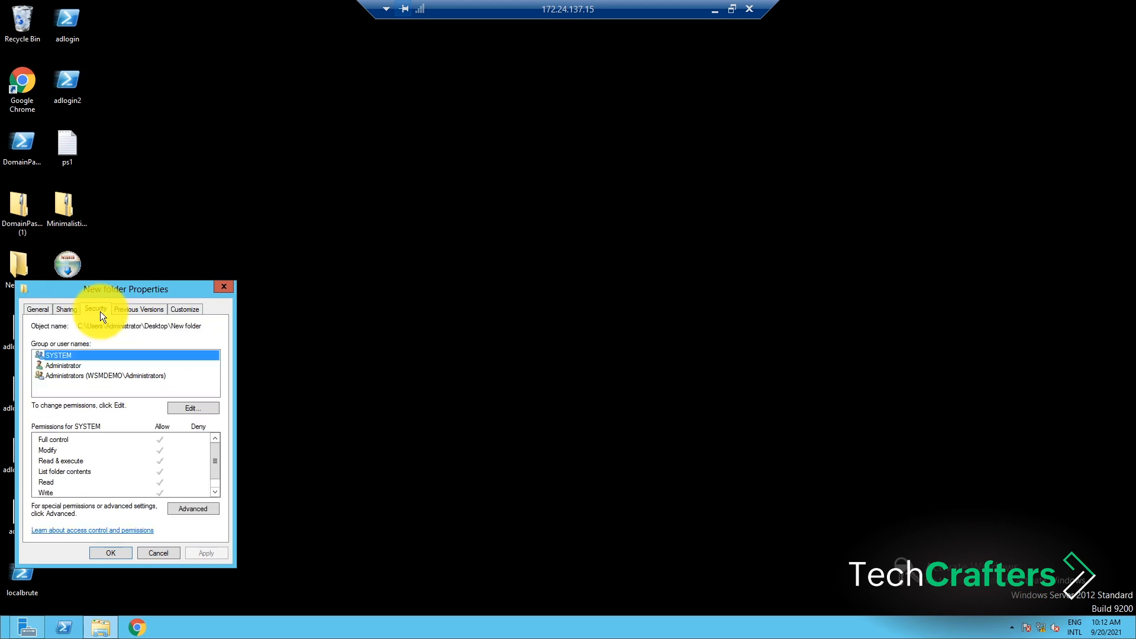
left_click(193, 407)
type("authenticated")
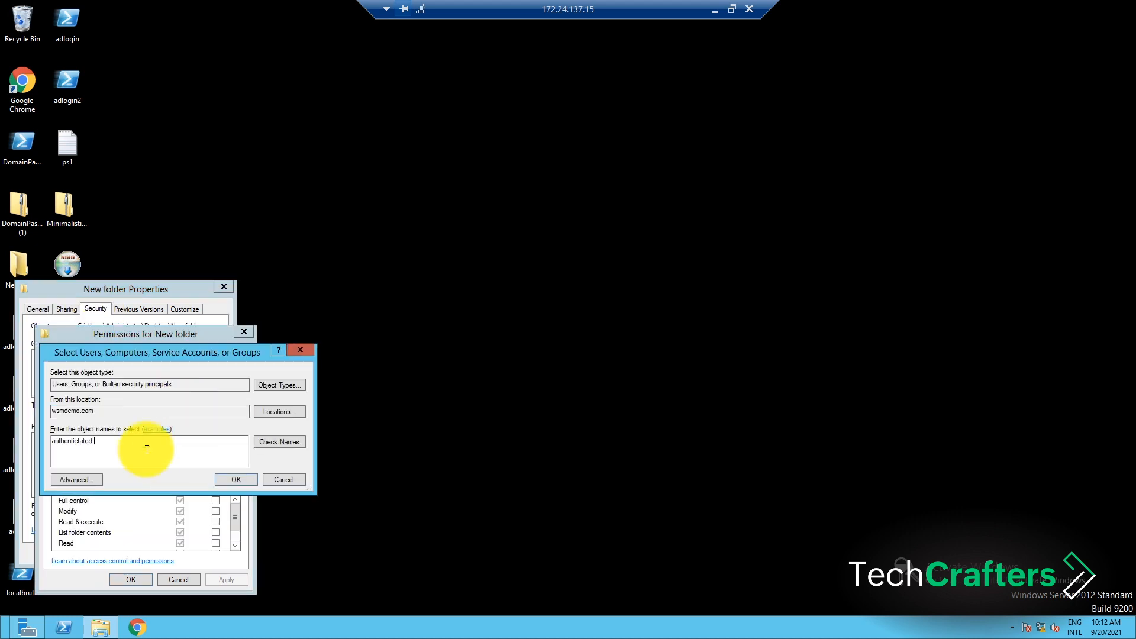
left_click(235, 480)
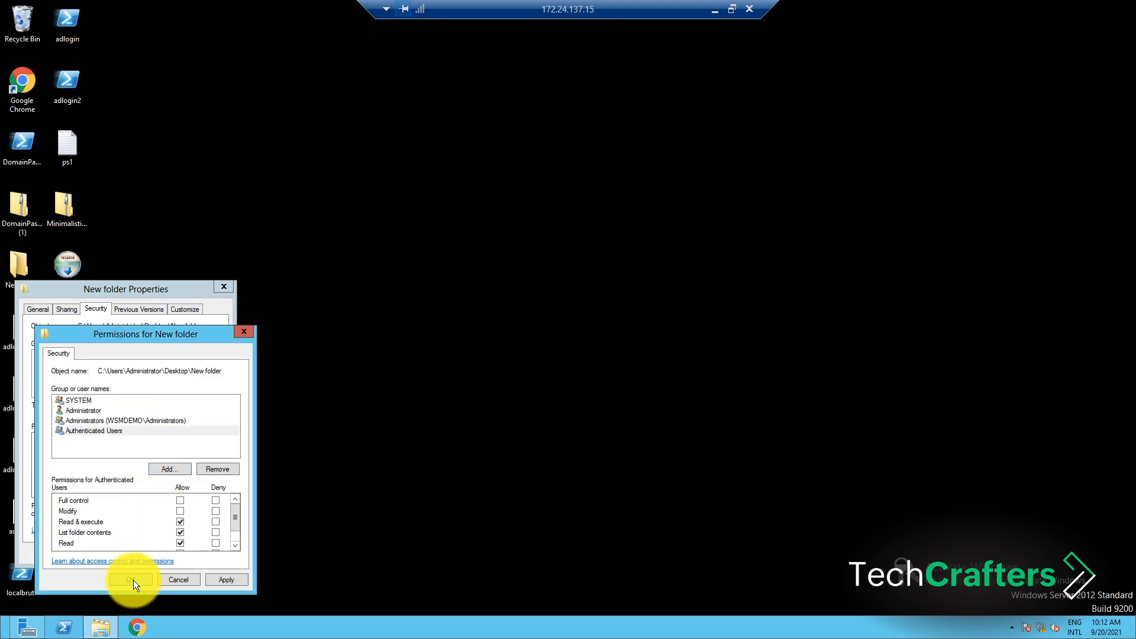
left_click(131, 579)
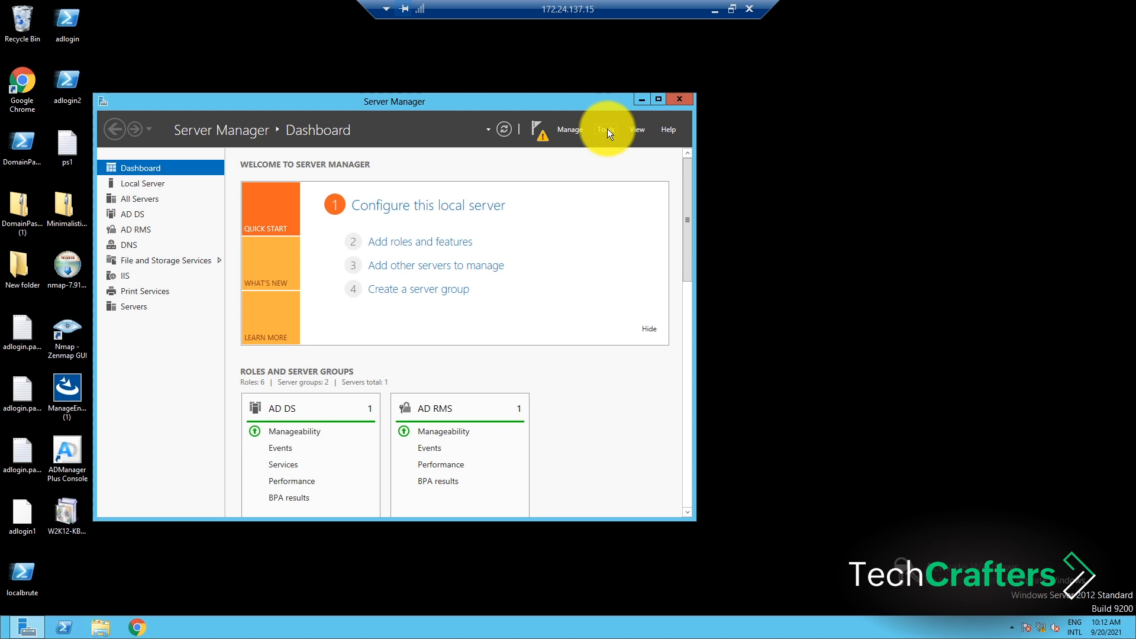
Step: Launch Group Policy Management from Server Manager's Tools menu
left_click(605, 129)
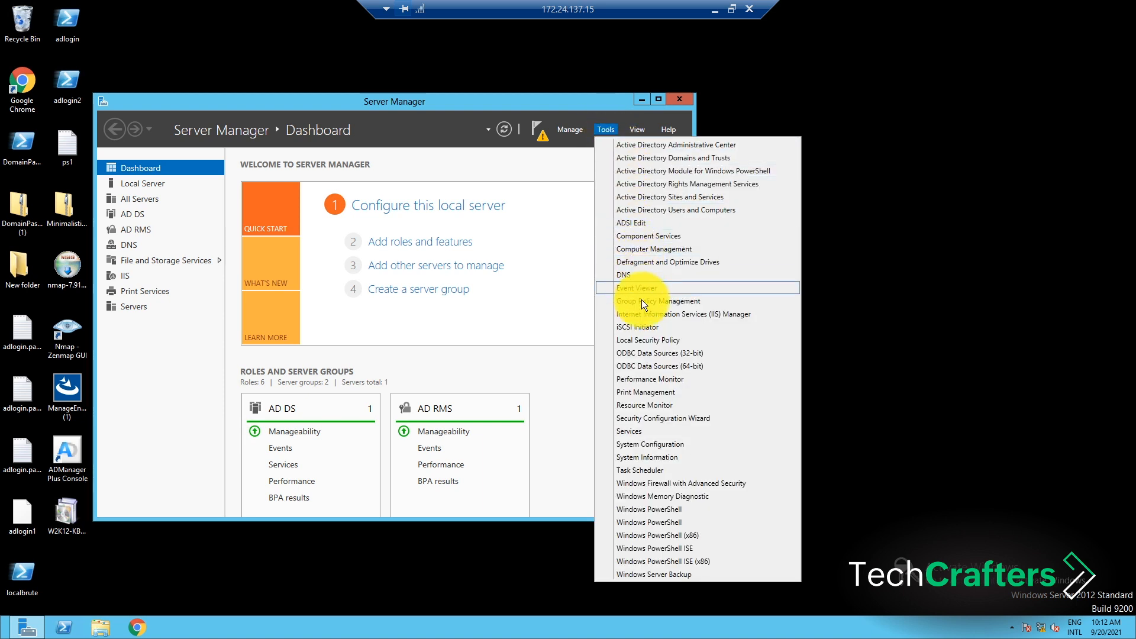
left_click(657, 301)
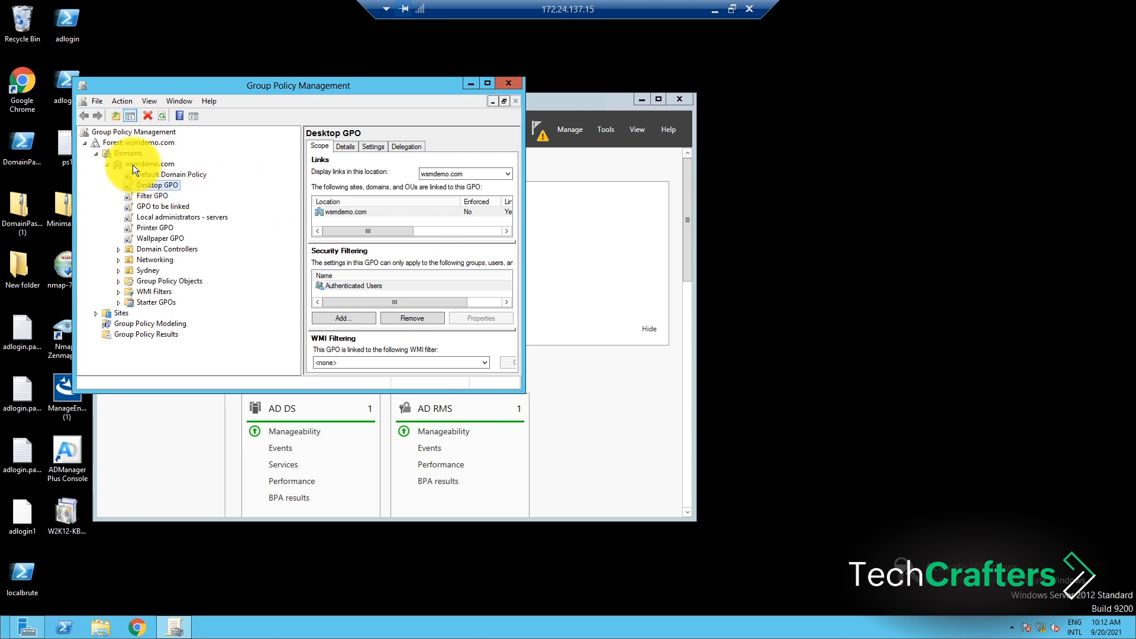
Step: Create a GPO named 'Folder GPO' linked to the wsmdemo.com domain
left_click(150, 163)
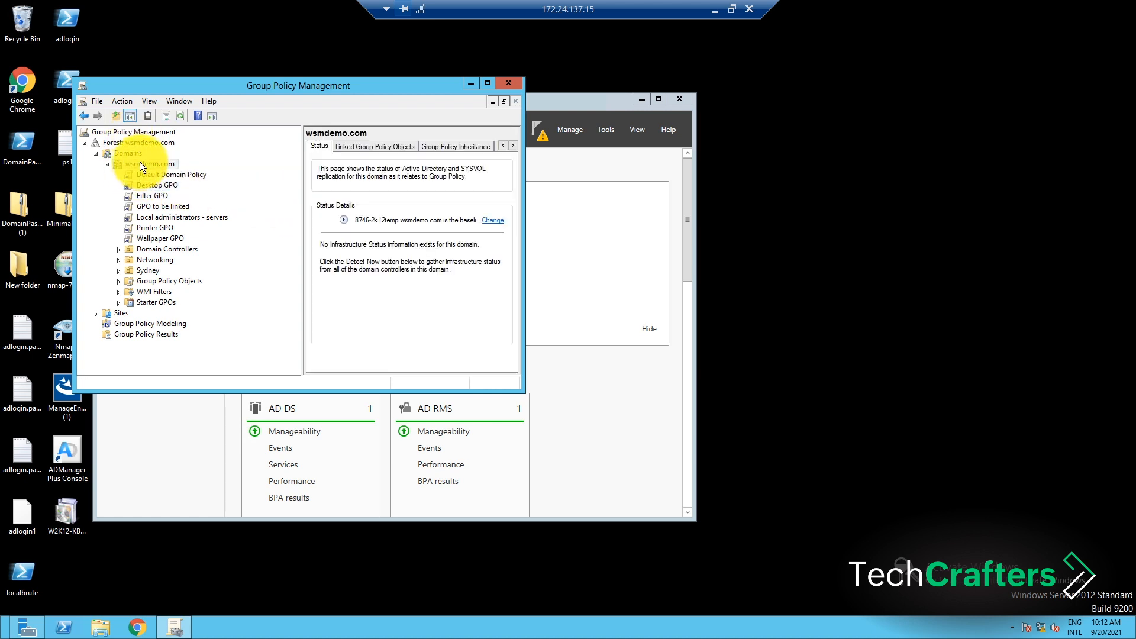
right_click(153, 164)
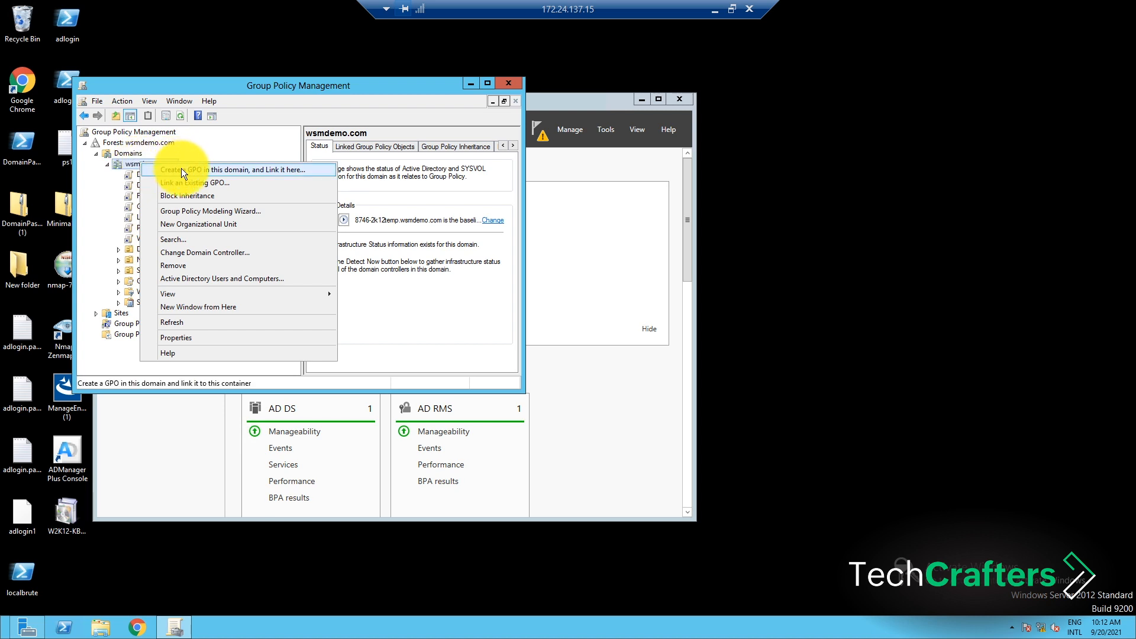
left_click(205, 170)
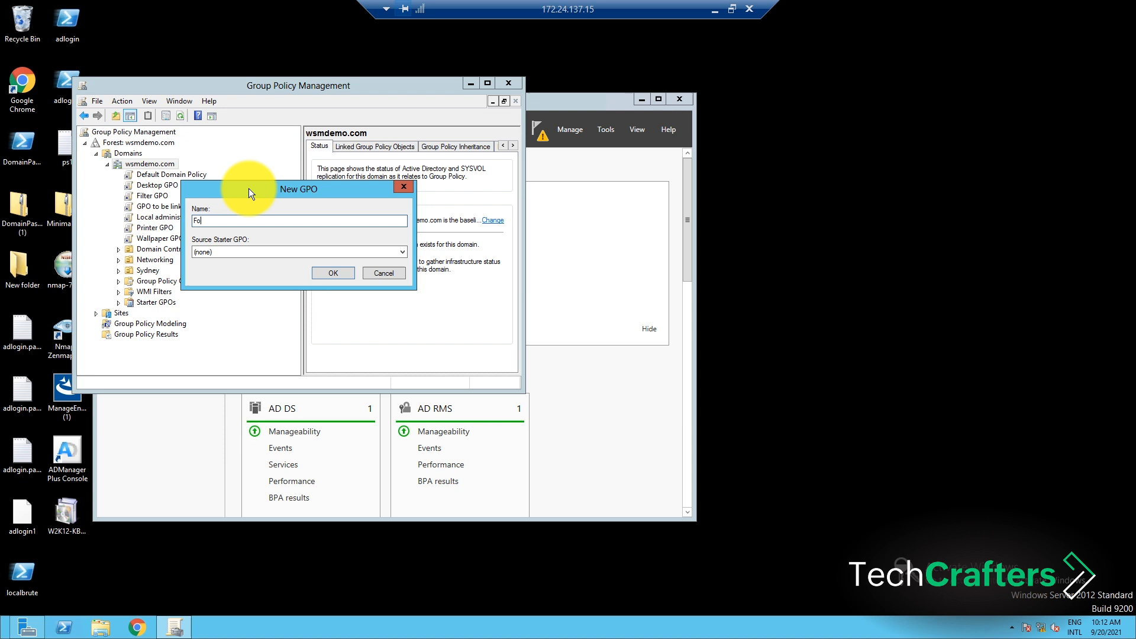
left_click(331, 273)
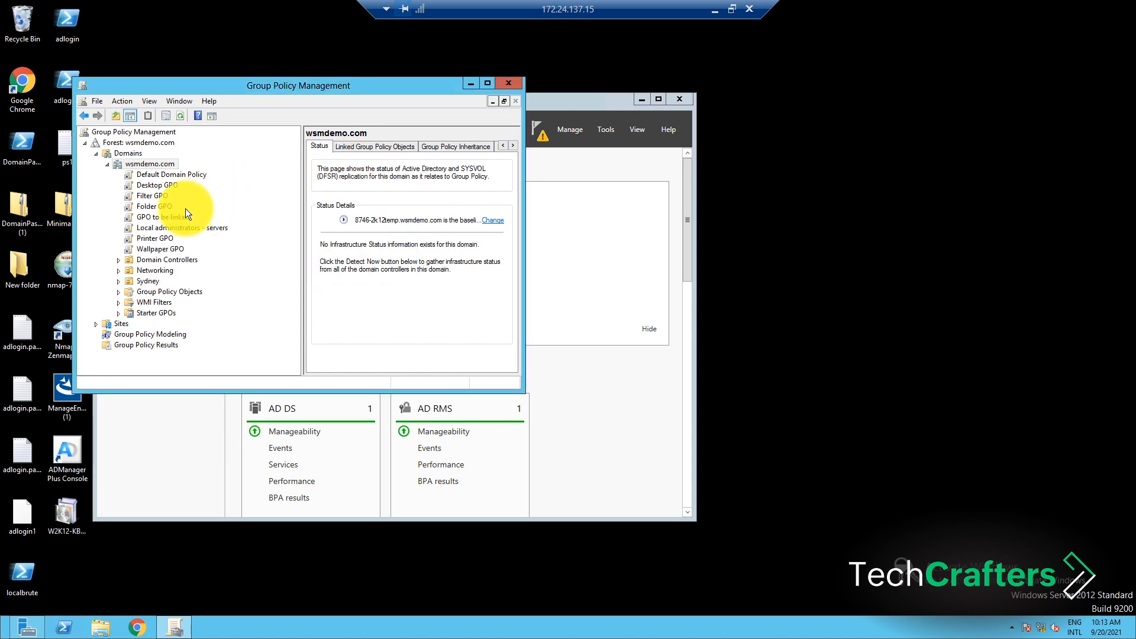
right_click(148, 206)
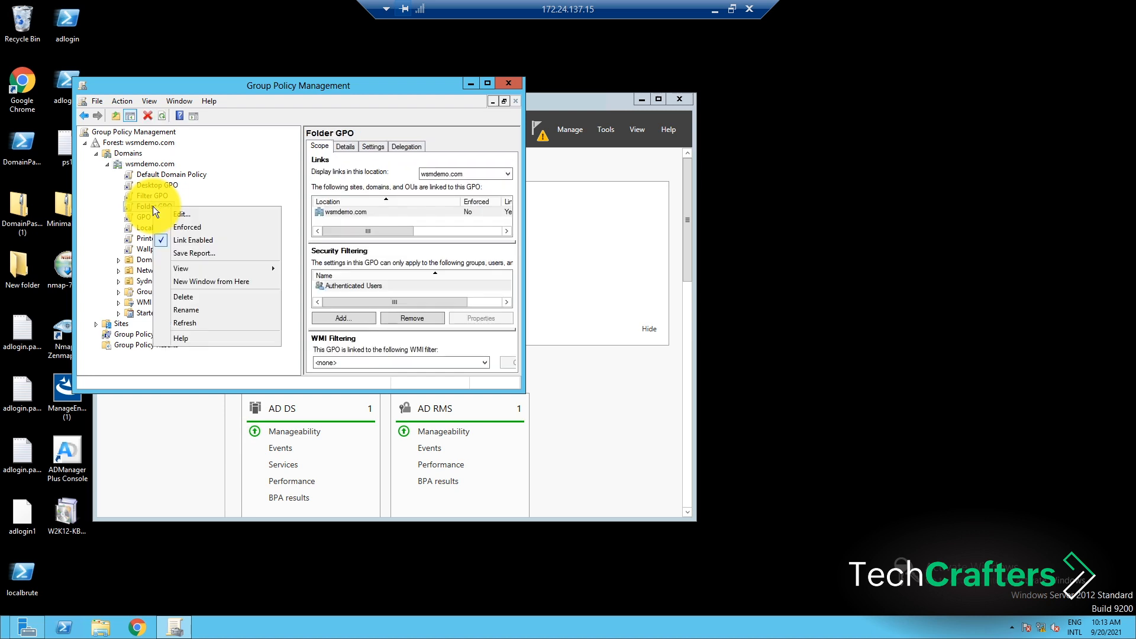
Step: Edit Folder GPO and reach Files under User Configuration > Preferences > Windows Settings
left_click(180, 214)
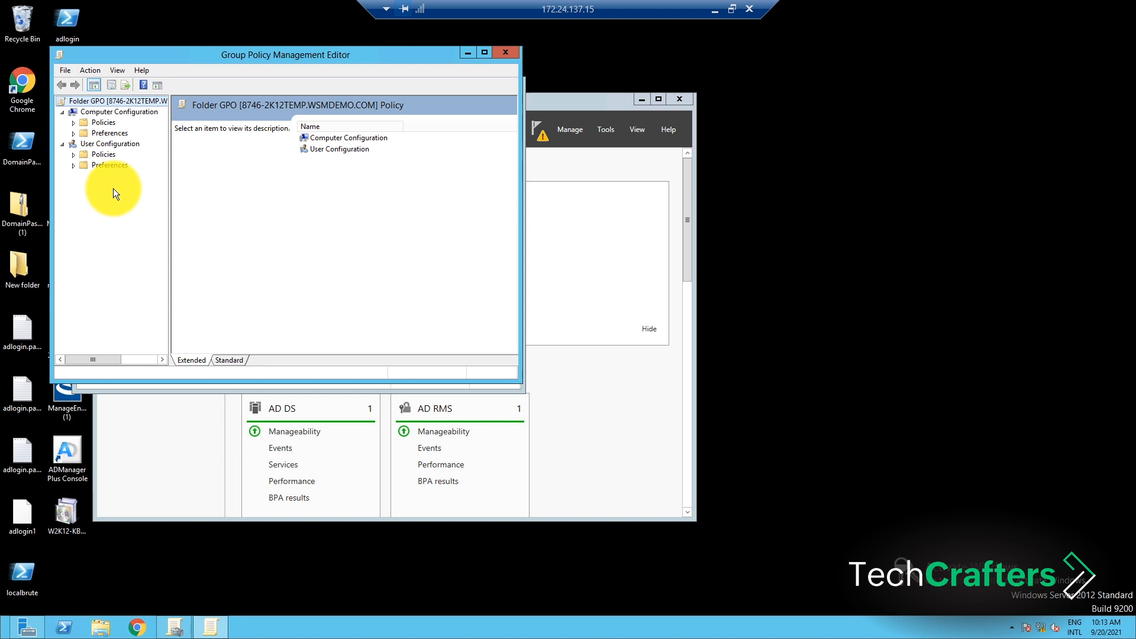
mouse_move(76, 167)
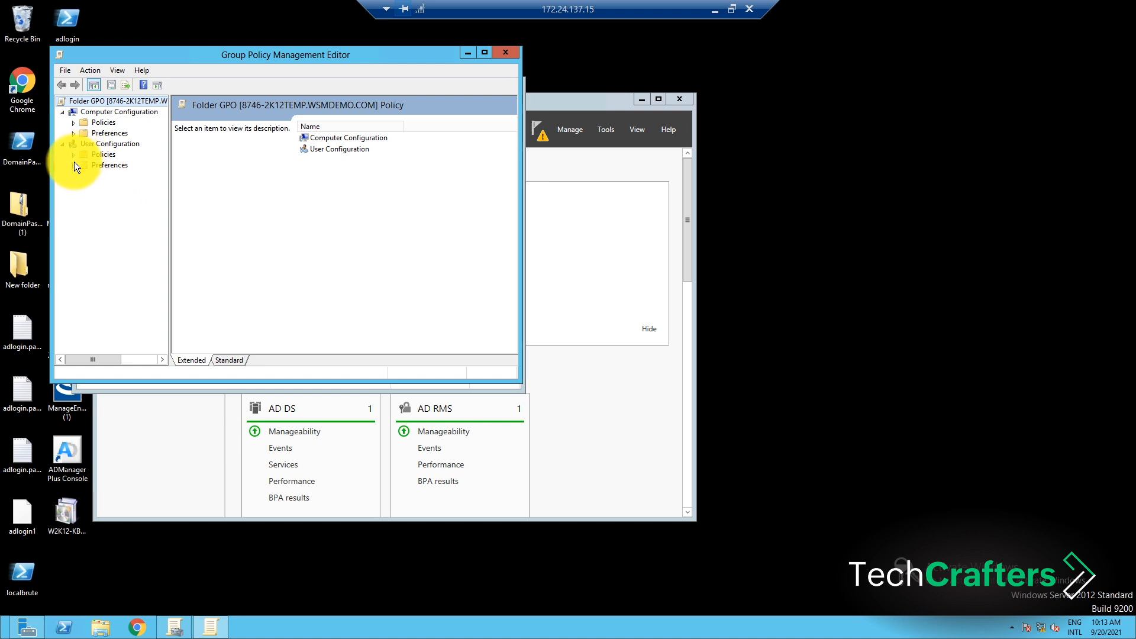
left_click(74, 165)
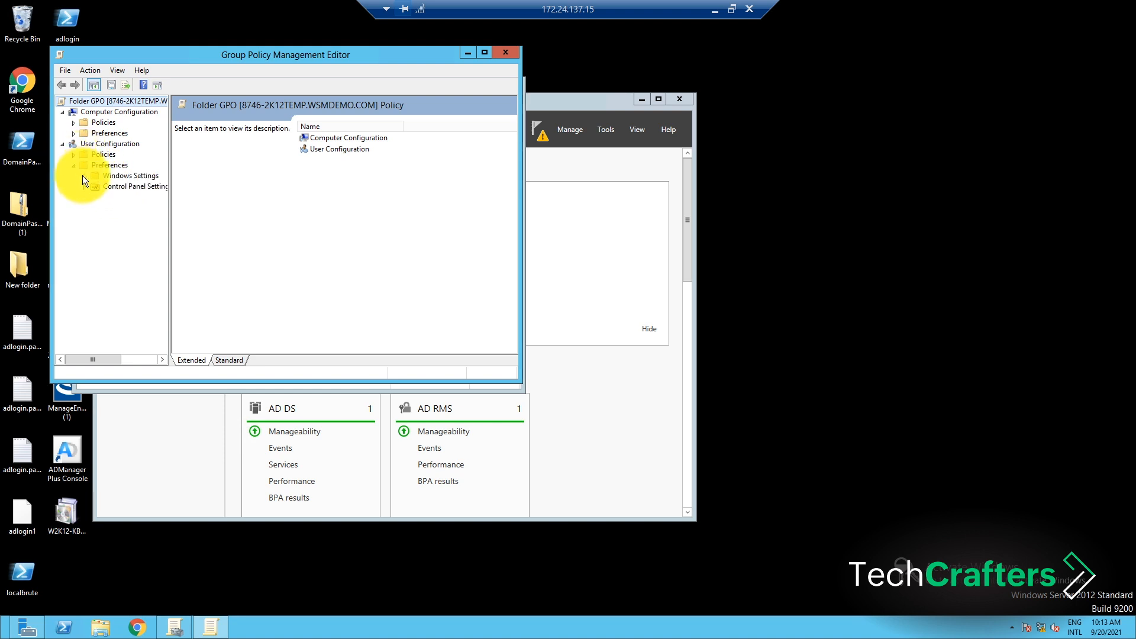
left_click(95, 176)
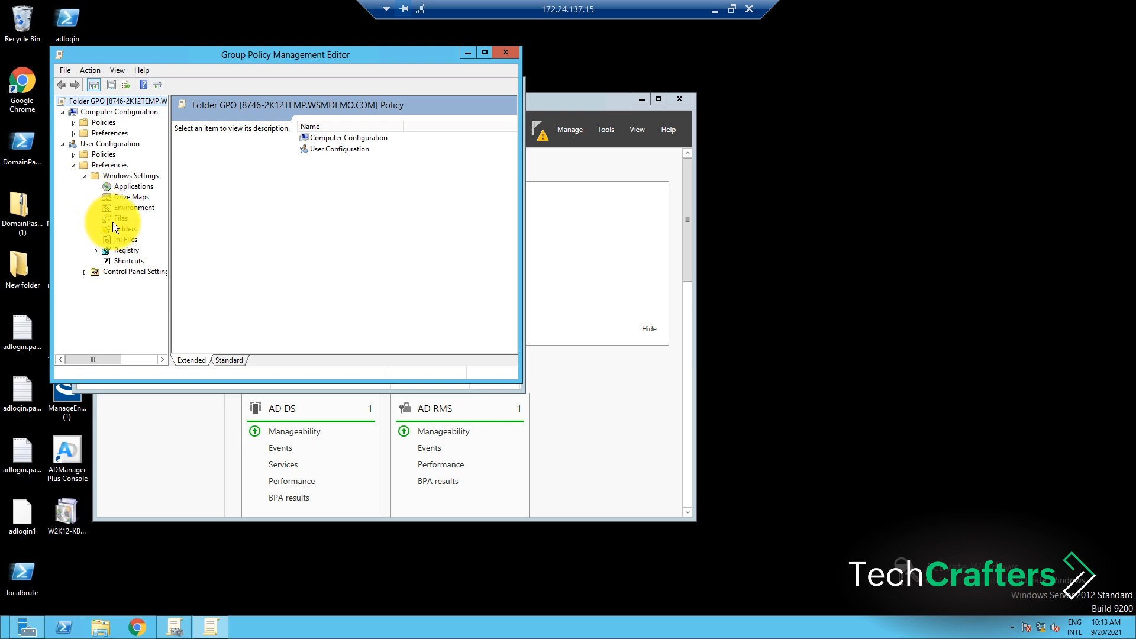
right_click(341, 185)
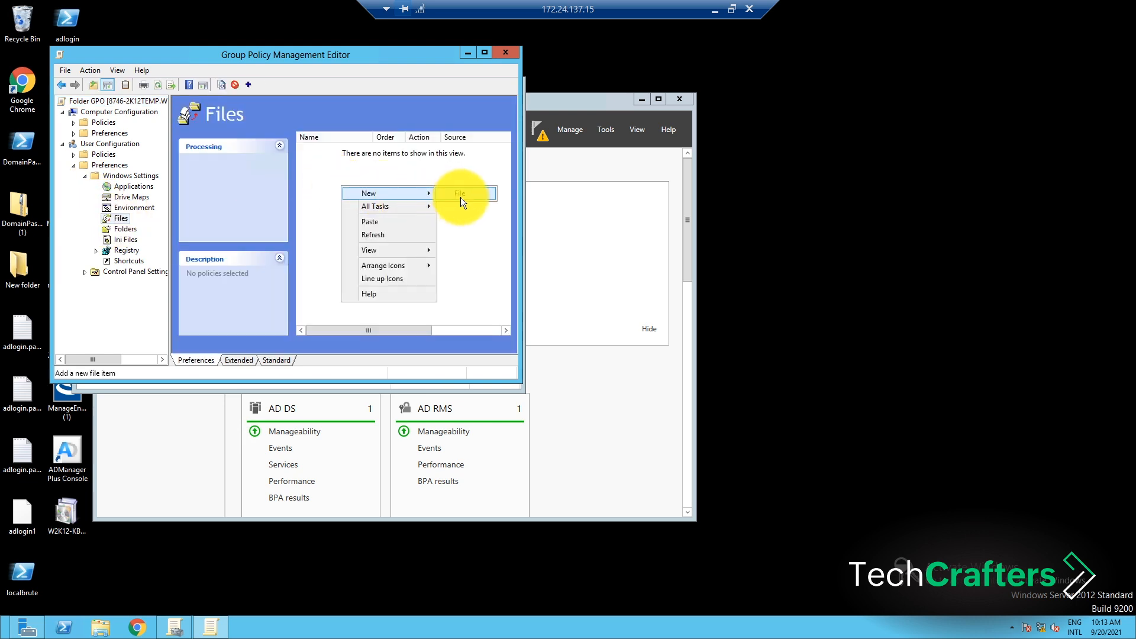
Step: Start a new file item with action Create and browse for its source file
left_click(459, 193)
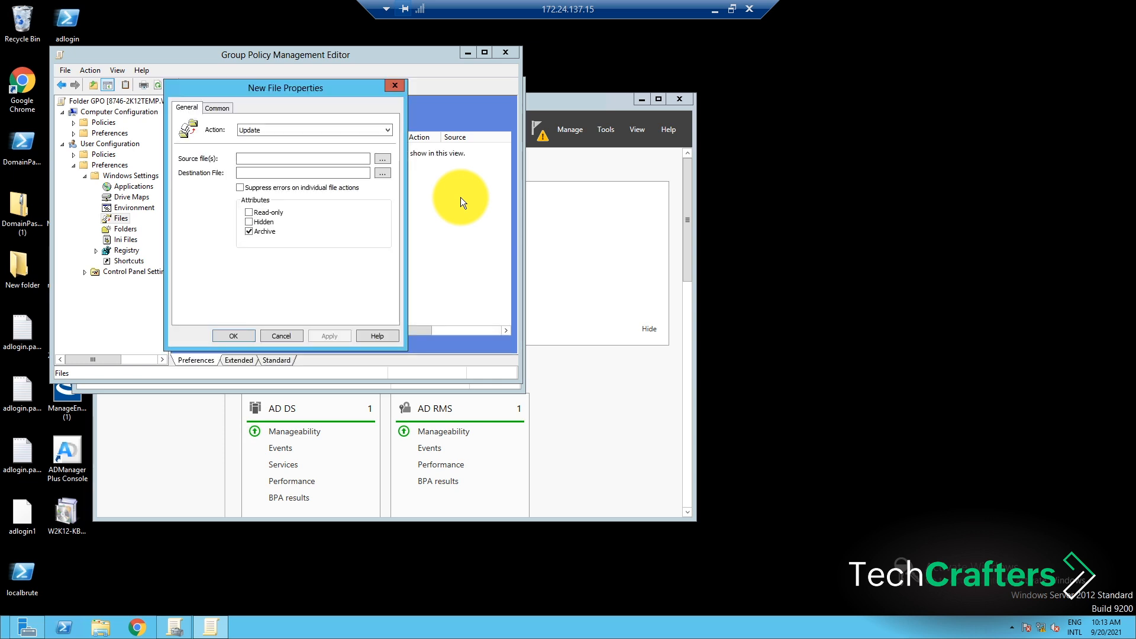
left_click(387, 131)
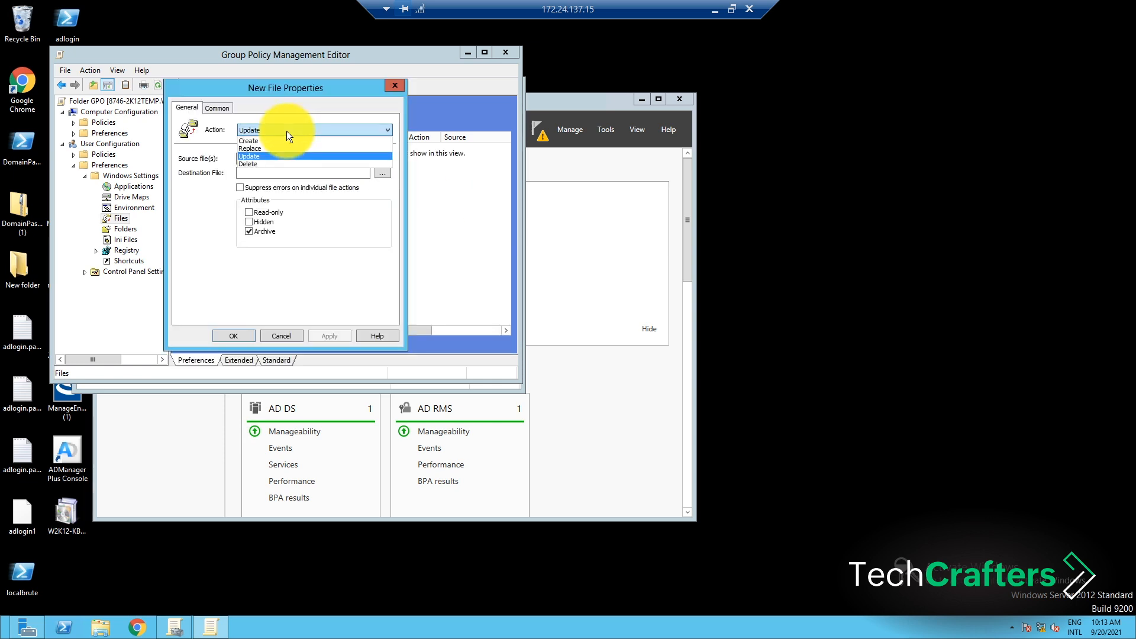
left_click(248, 141)
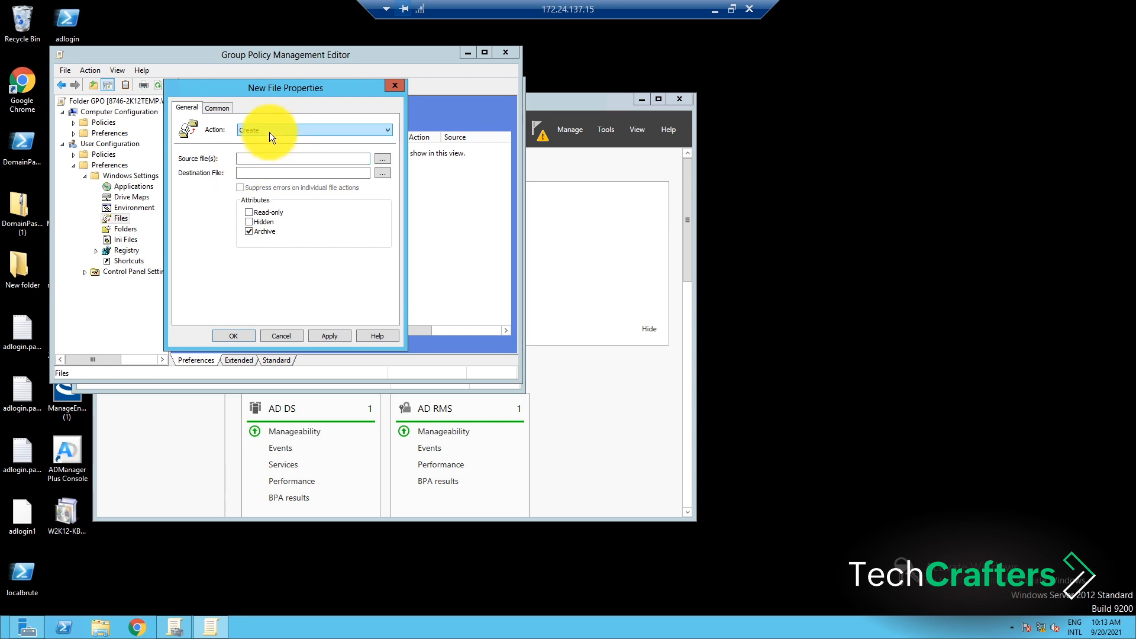
left_click(387, 131)
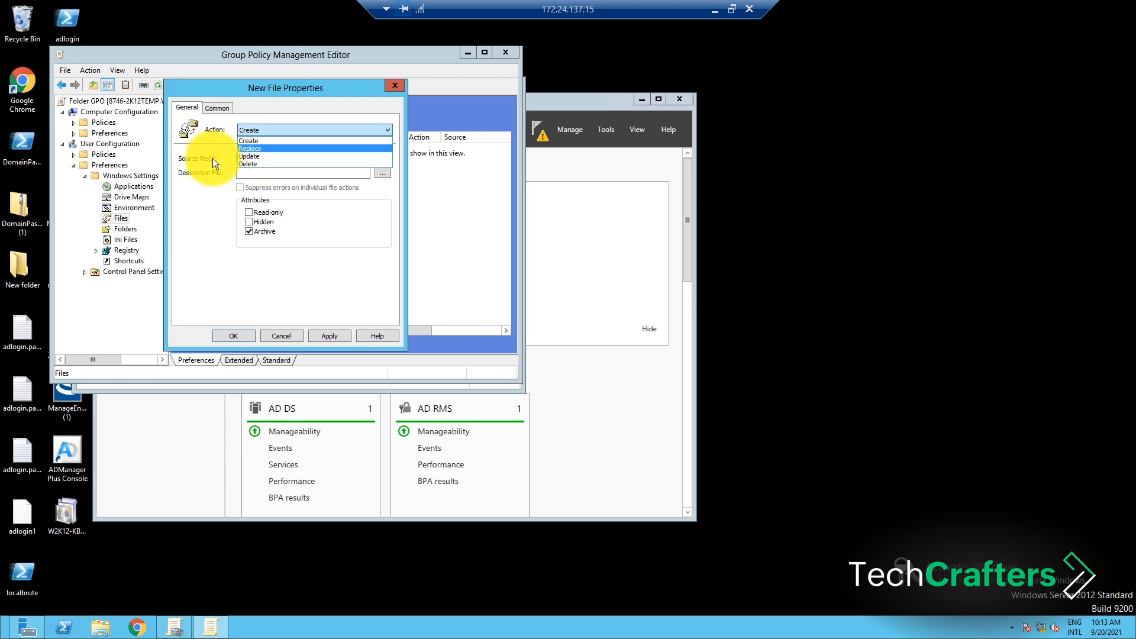
left_click(248, 141)
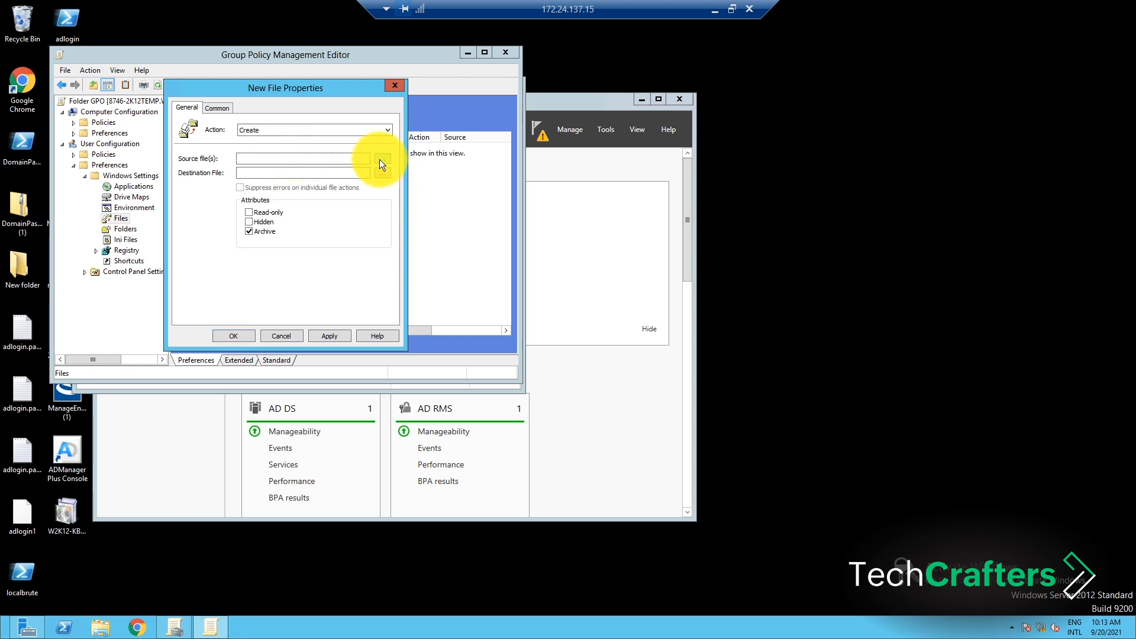
left_click(382, 162)
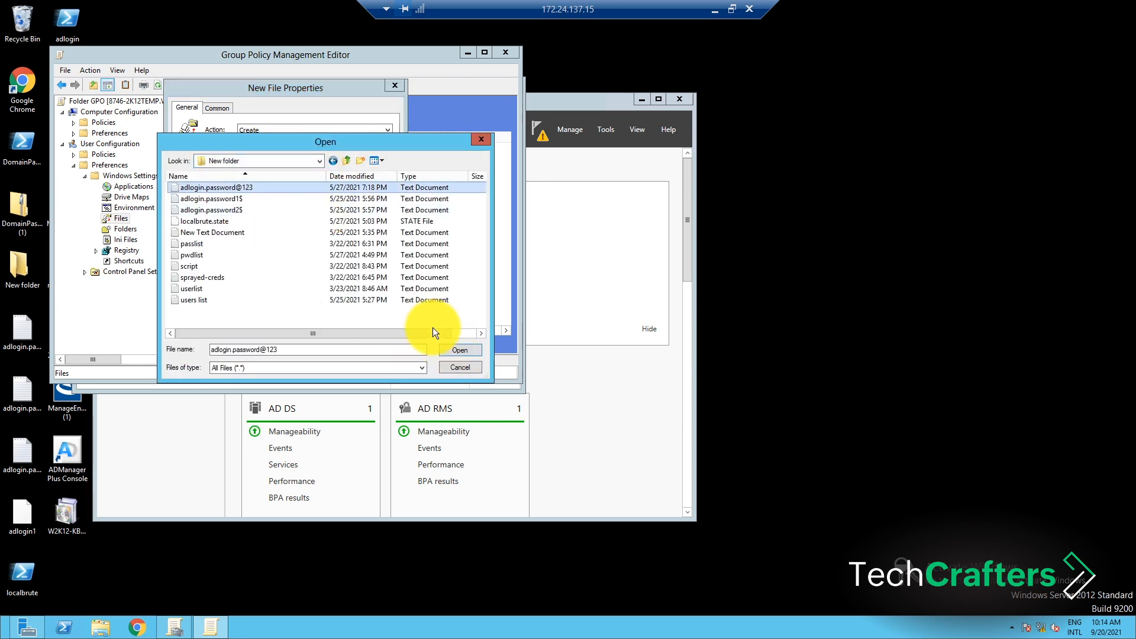
Step: Choose the source file, set destination %desktopdir%\ and save the file item
left_click(459, 350)
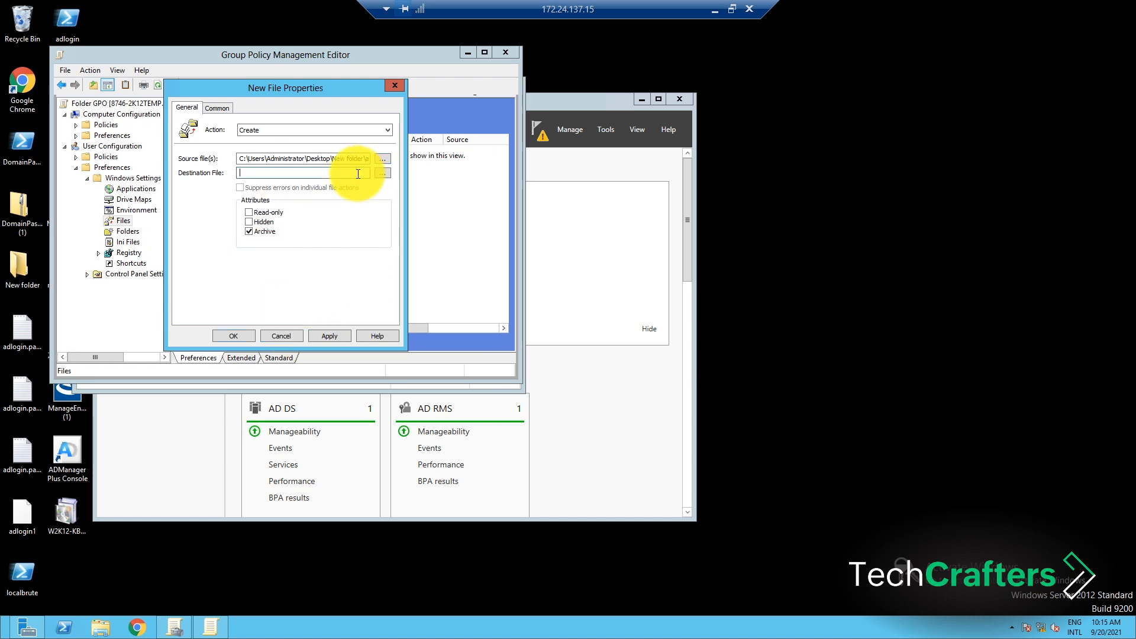
type("%desktop")
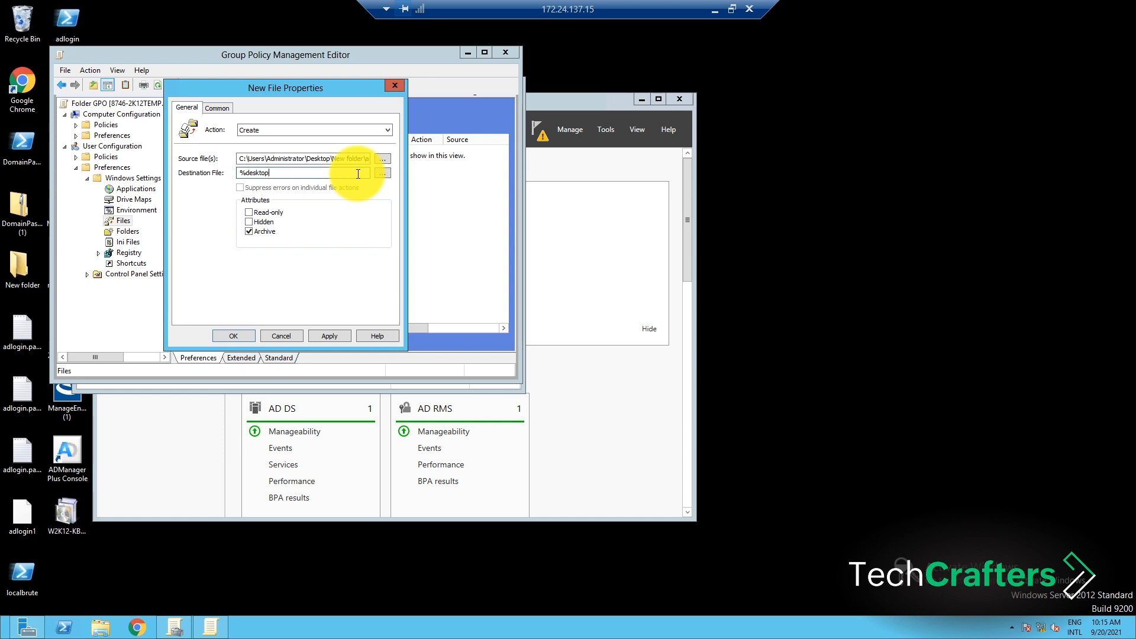
type("dir")
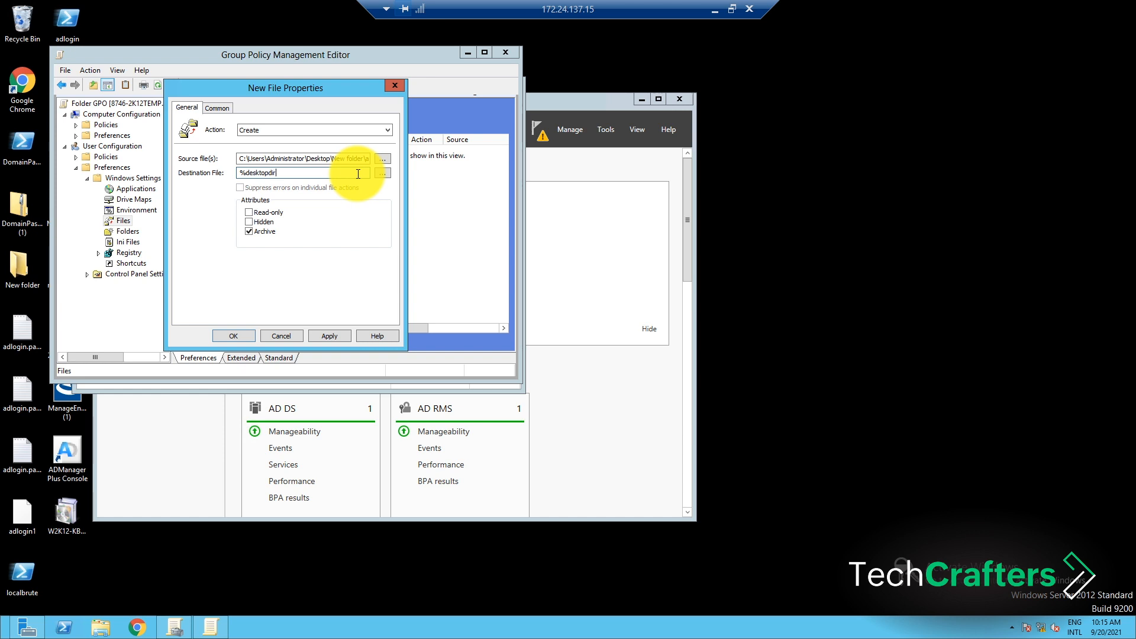
type("%\\")
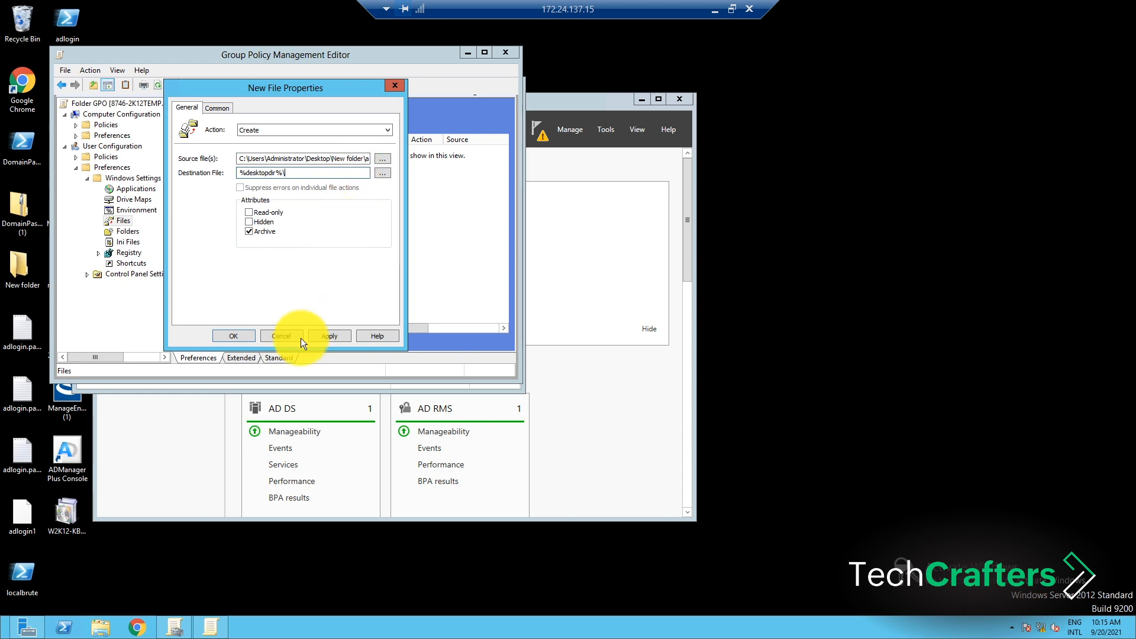
mouse_move(234, 334)
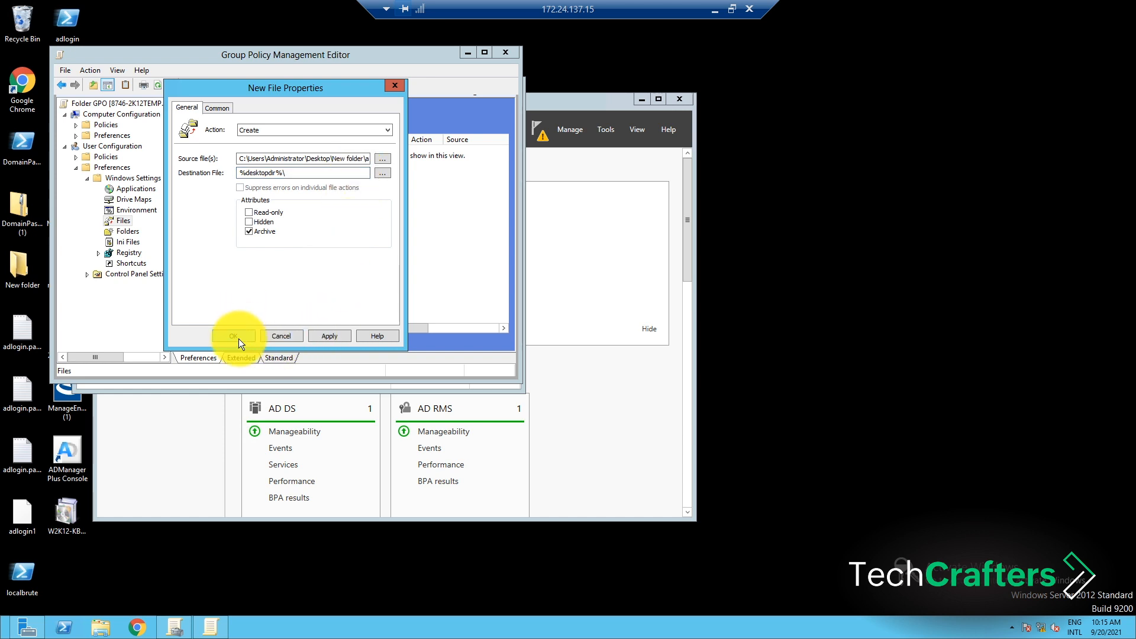
left_click(234, 335)
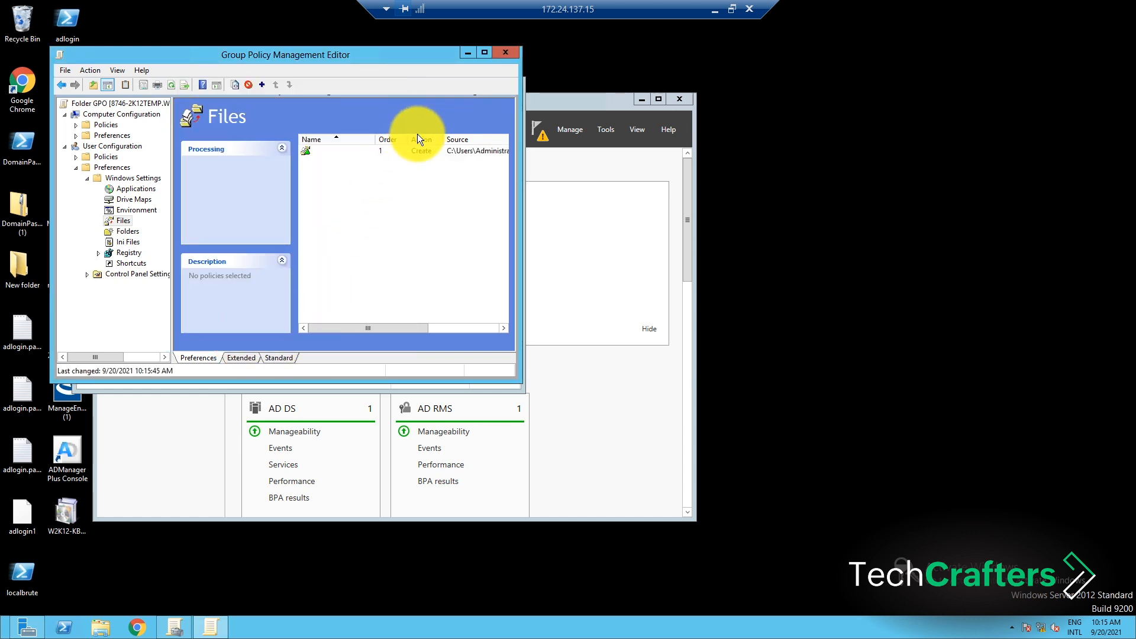